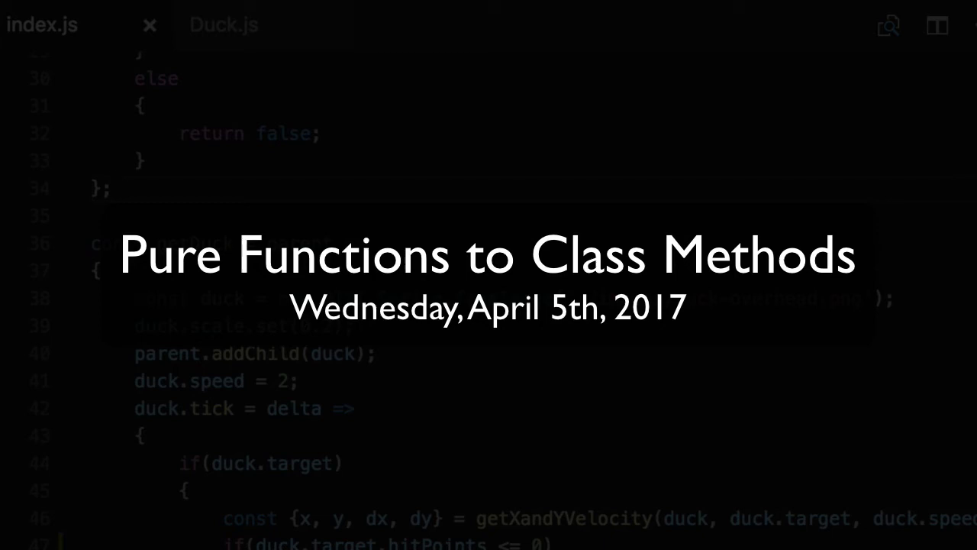
- Strip getDuck's sprite setup lines in index.js and review the Duck constructor in Duck.js
left_click(111, 188)
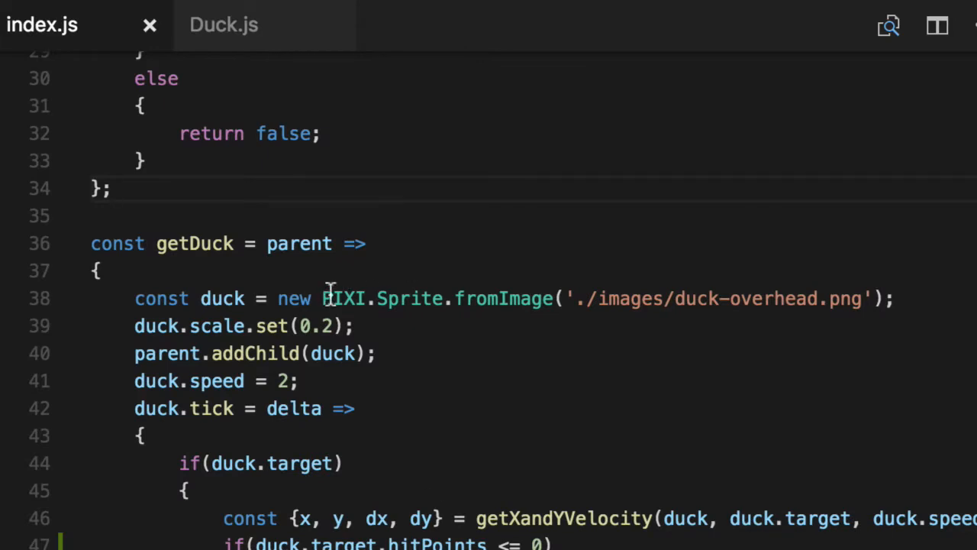
mouse_move(344, 297)
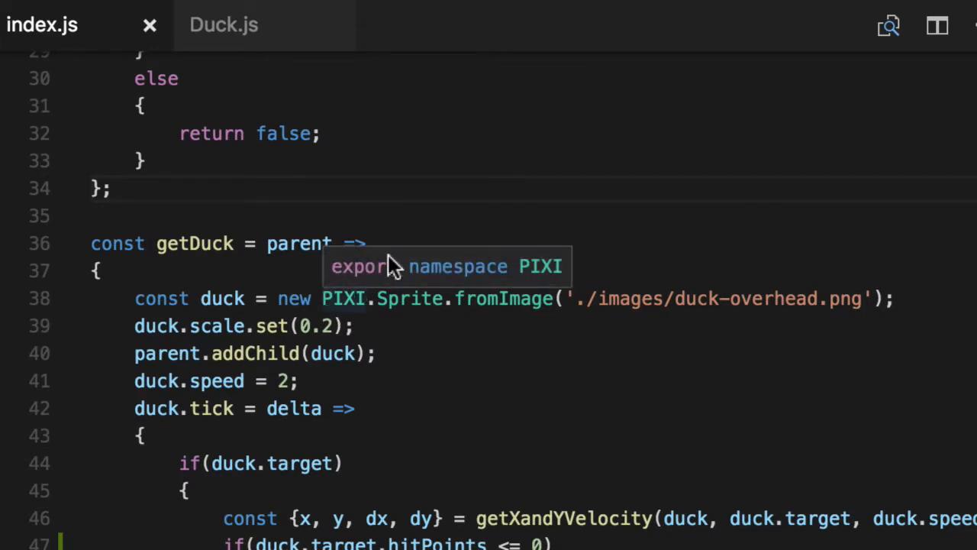
mouse_move(471, 441)
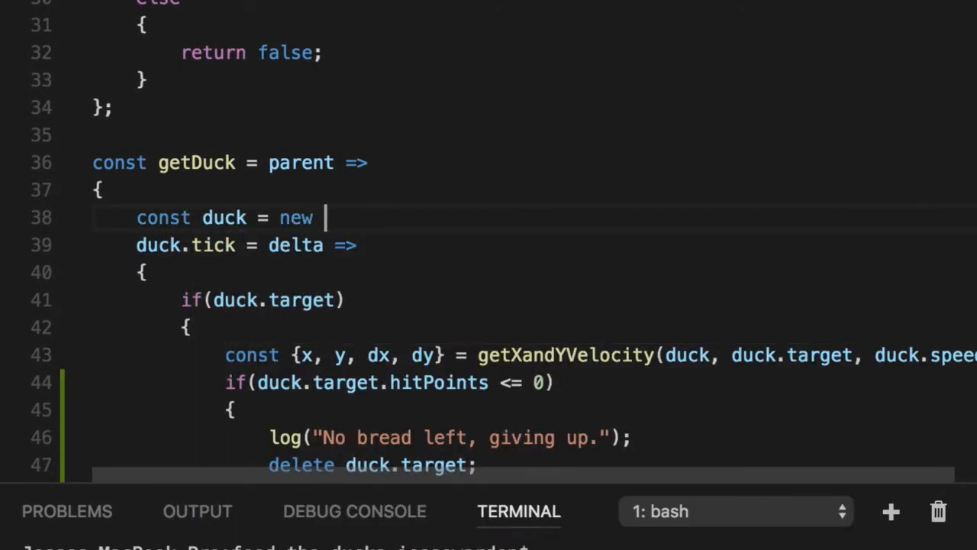
type("Ducke();")
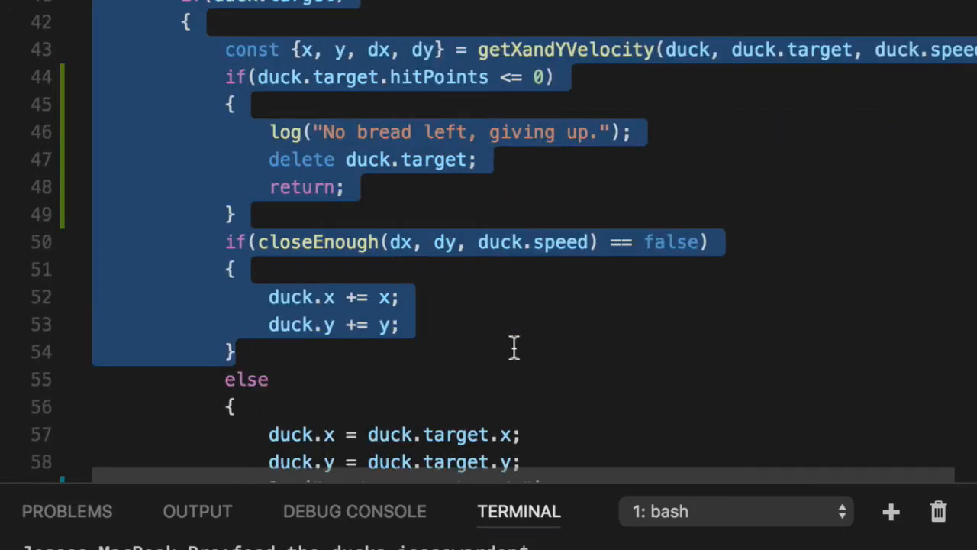
scroll("down", 3)
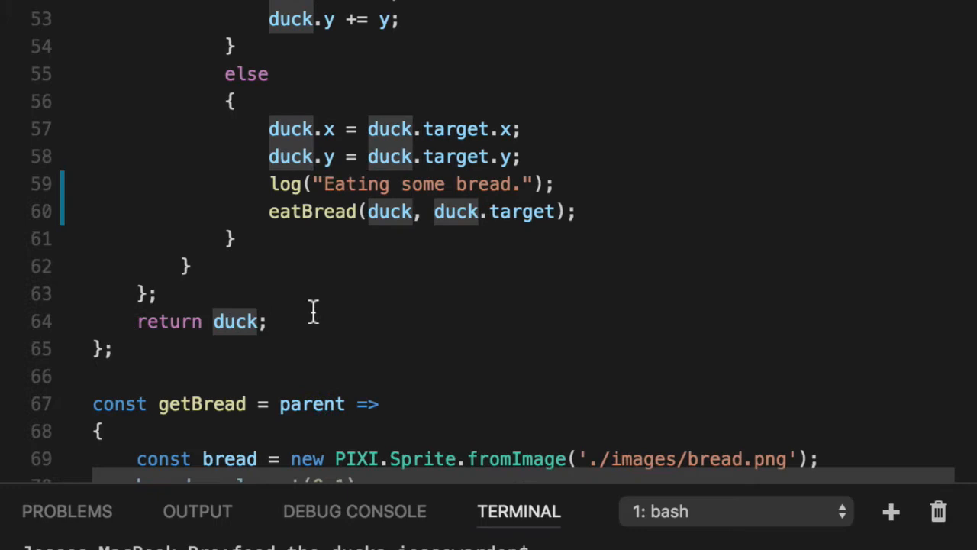
scroll("up", 3)
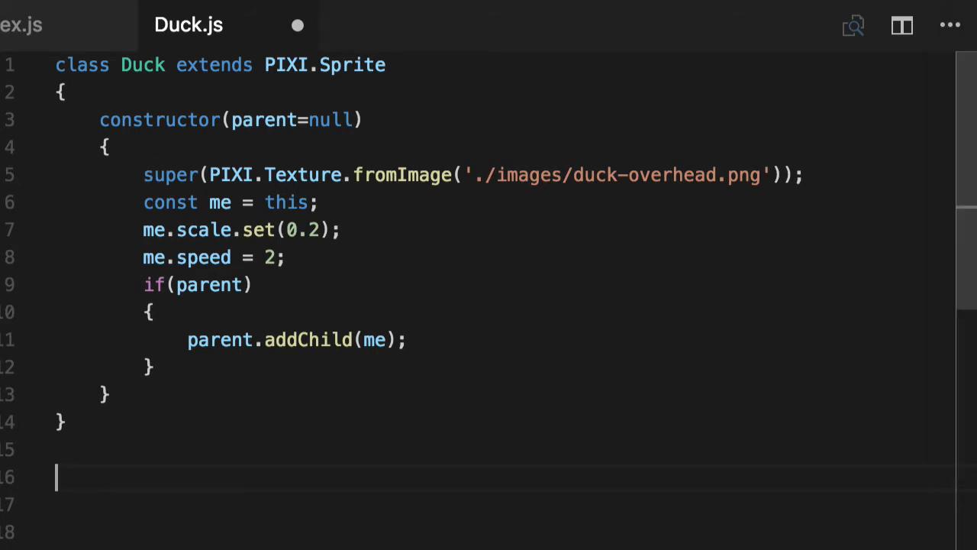
- Add a tick(delta) method to Duck and move the old duck.tick logic into it
scroll("down", 3)
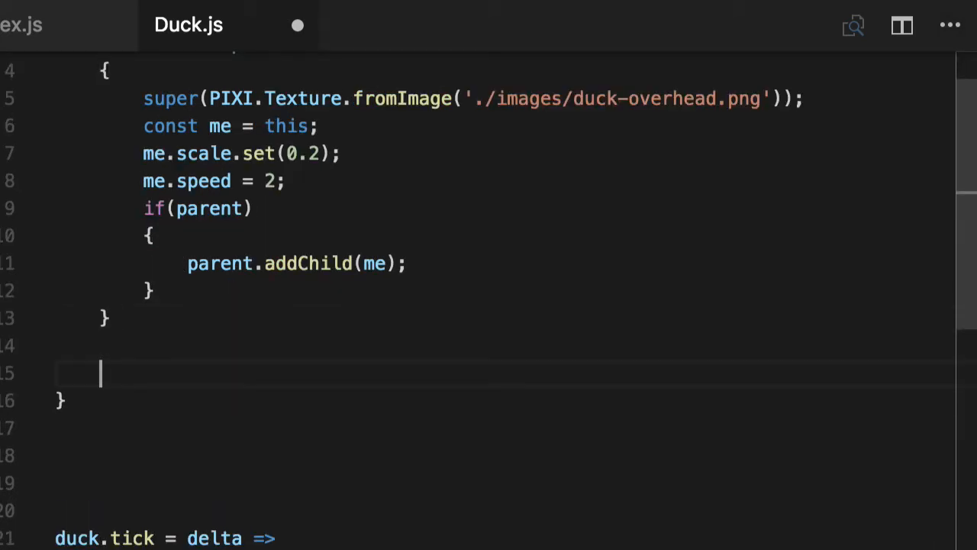
type("tick(delta")
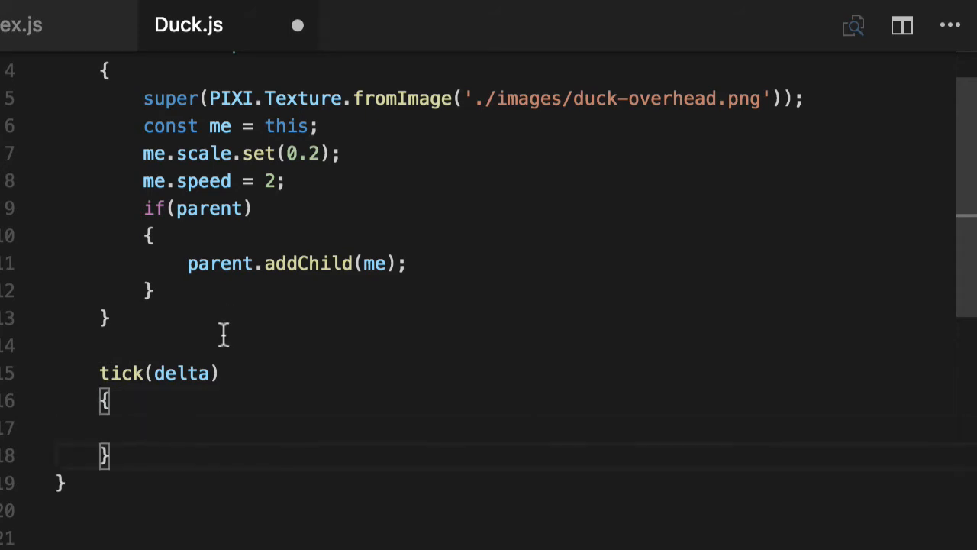
scroll("down", 3)
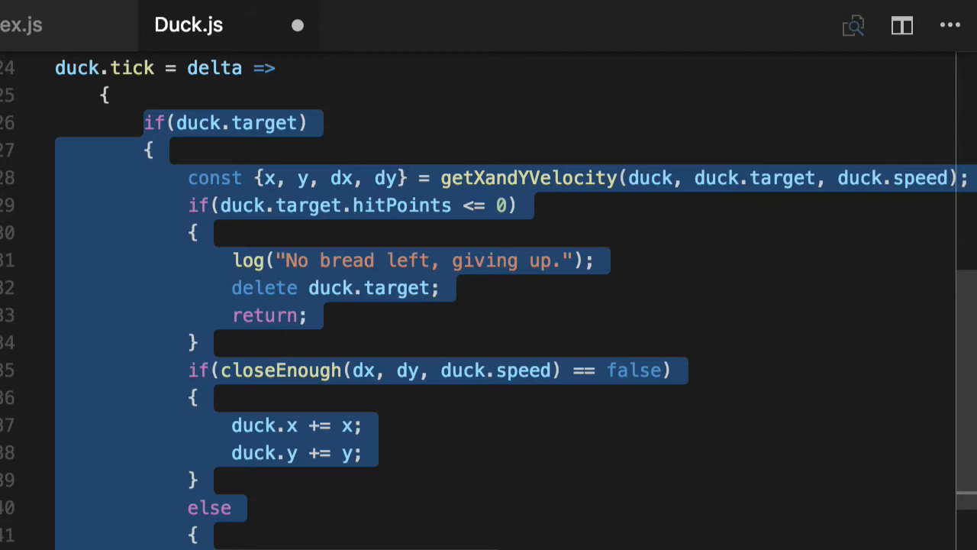
key("Delete")
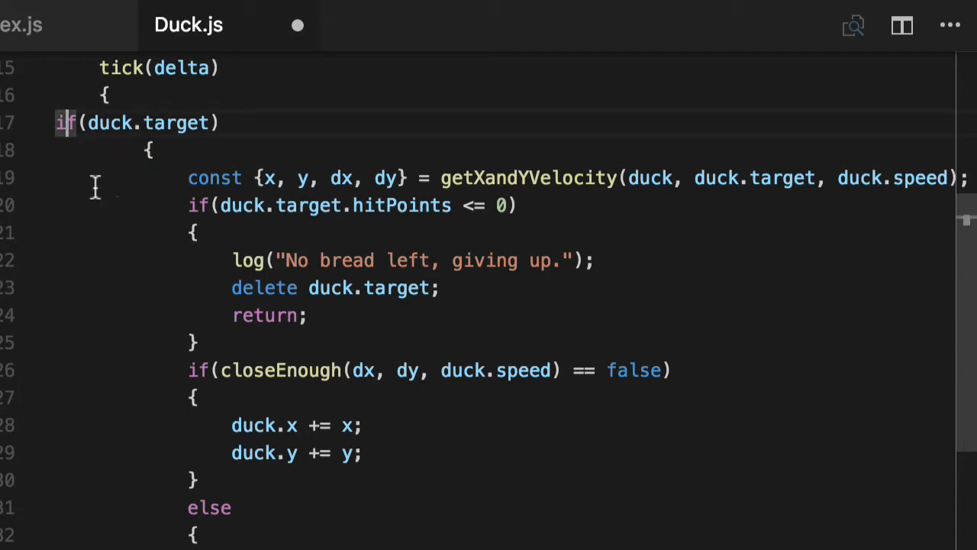
type("const me = this;")
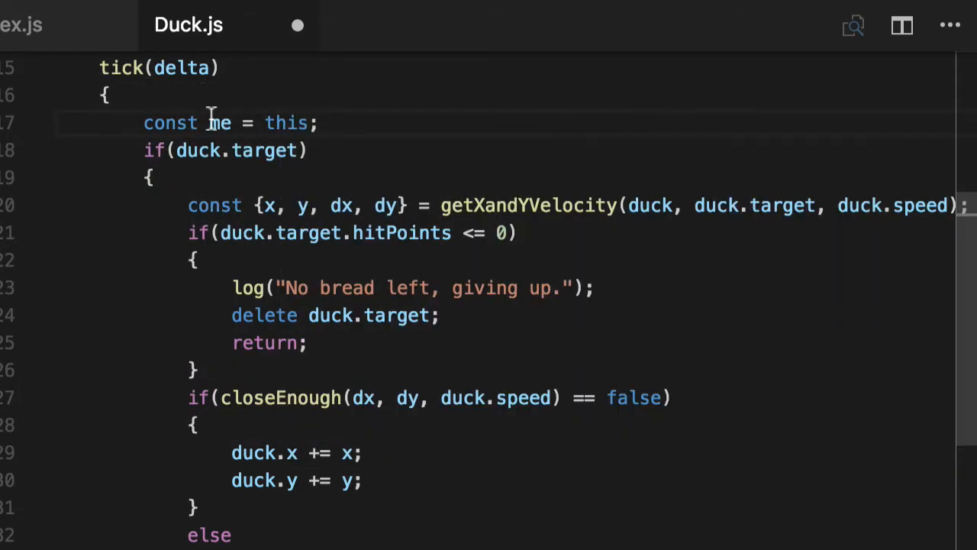
- Start tick with const me = this and change duck.target to me.target
double_click(218, 123)
type("me")
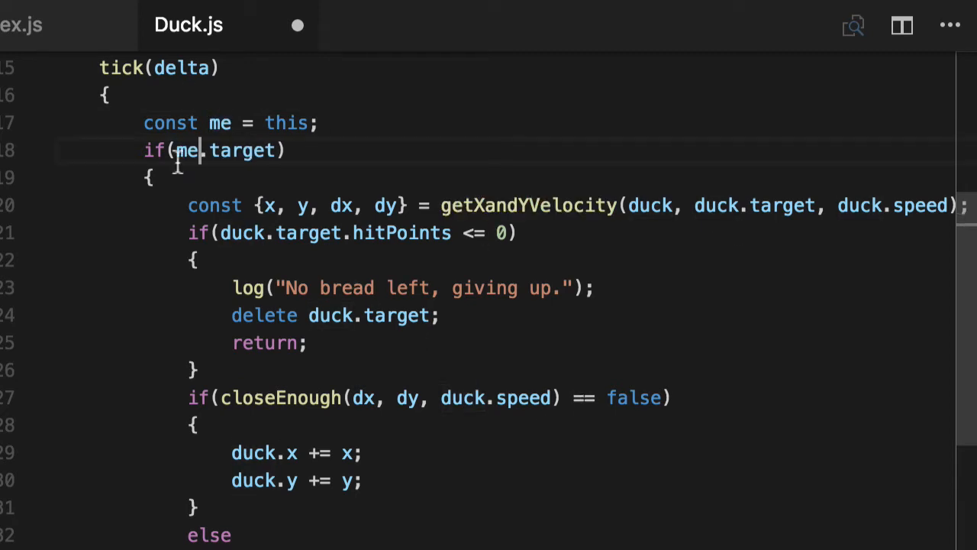
left_click_drag(188, 204, 662, 397)
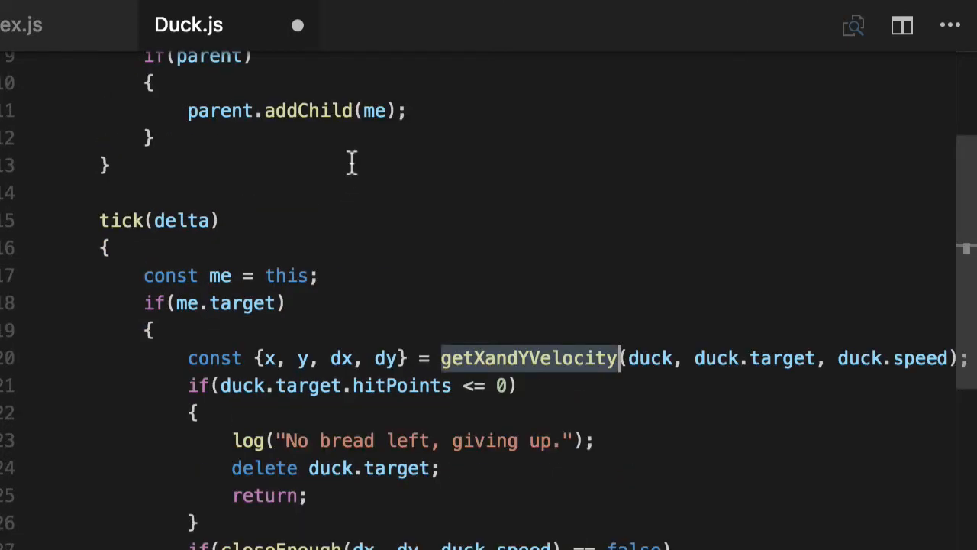
- Create getXandYVelocity in Duck, dropping the duck and duckSpeed parameters
type("getXandYVelocity(")
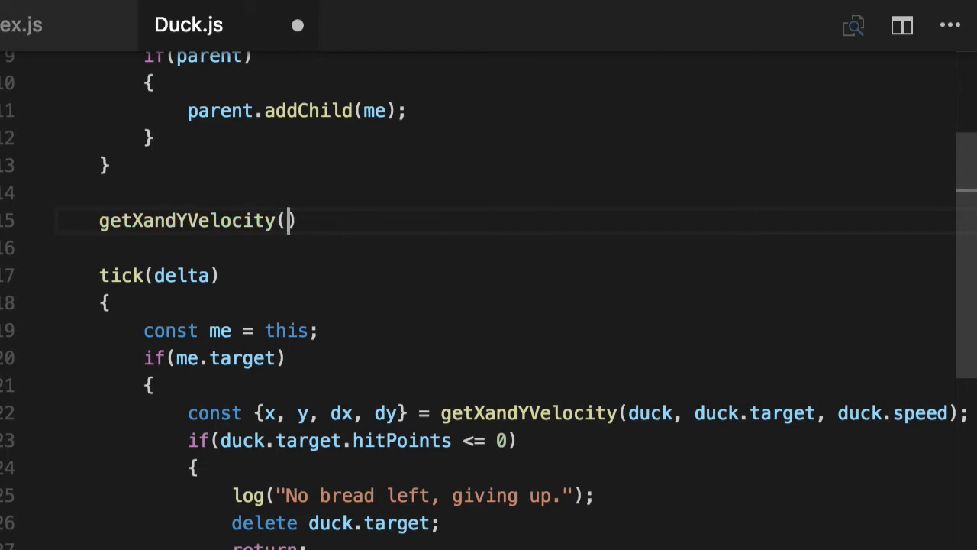
type("duck, duckTarget, duckSpeed")
left_click(527, 248)
type("{}")
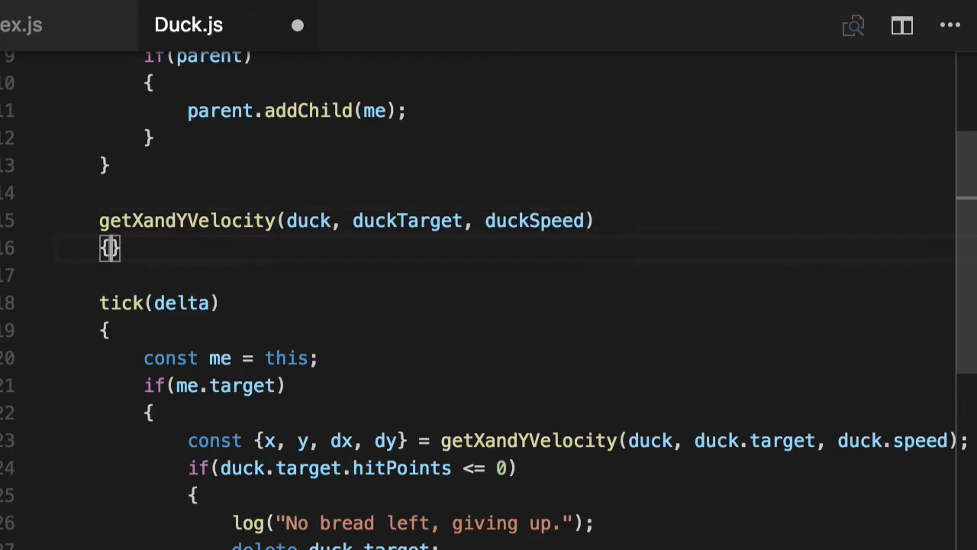
double_click(309, 221)
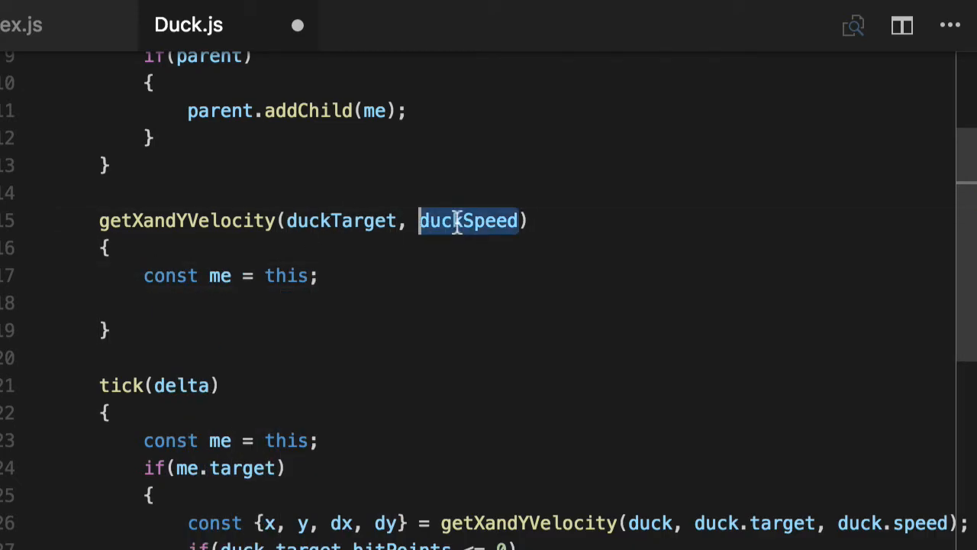
key("Delete")
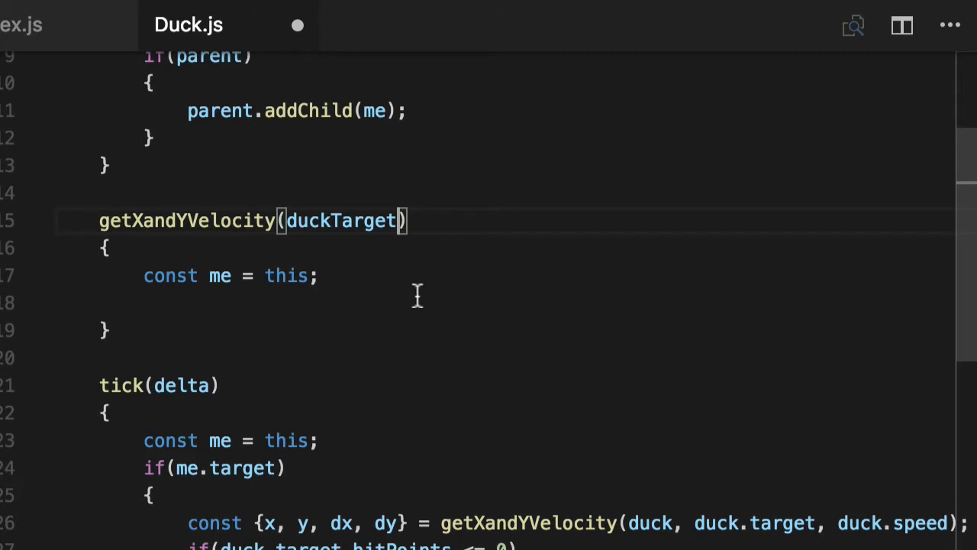
double_click(341, 221)
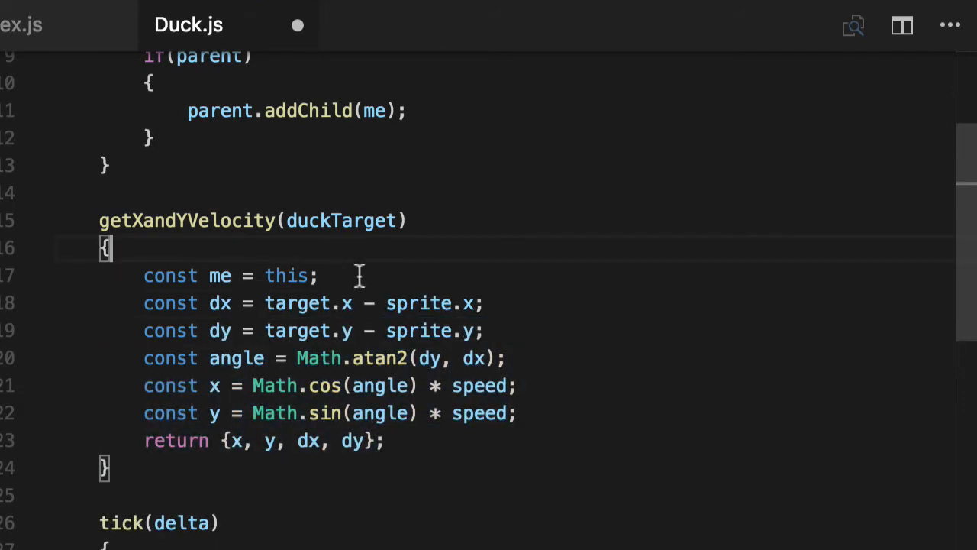
- Base the velocity math on target, me's position and me.speed
double_click(418, 303)
type("m")
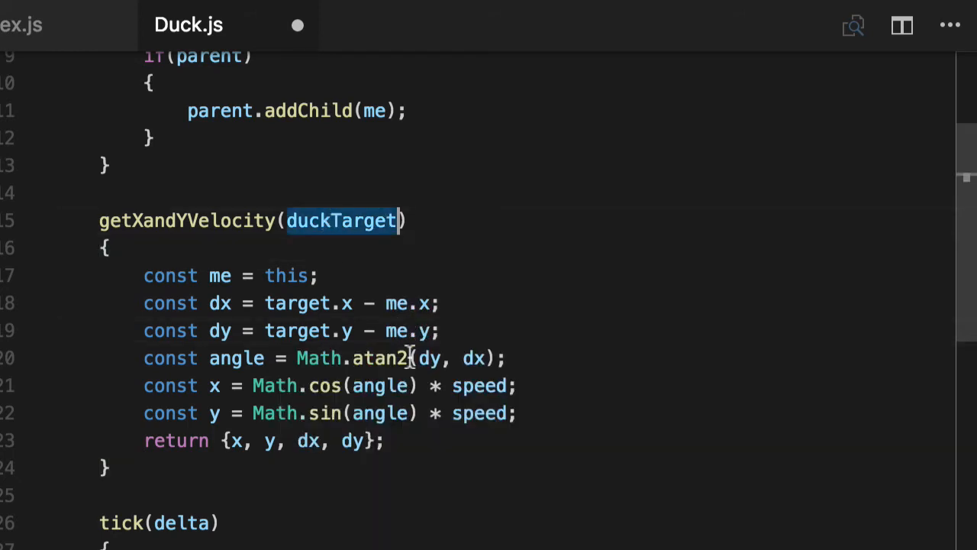
type("target")
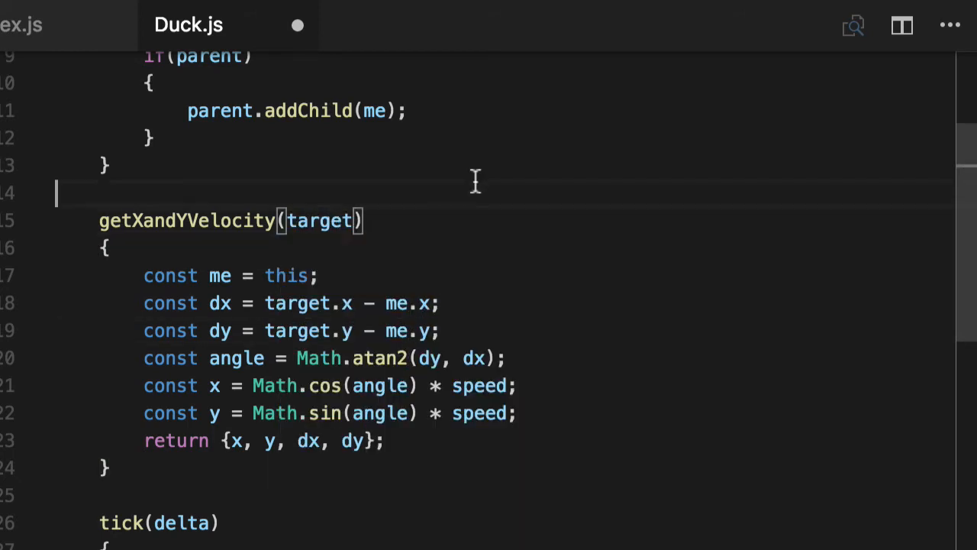
left_click(503, 358)
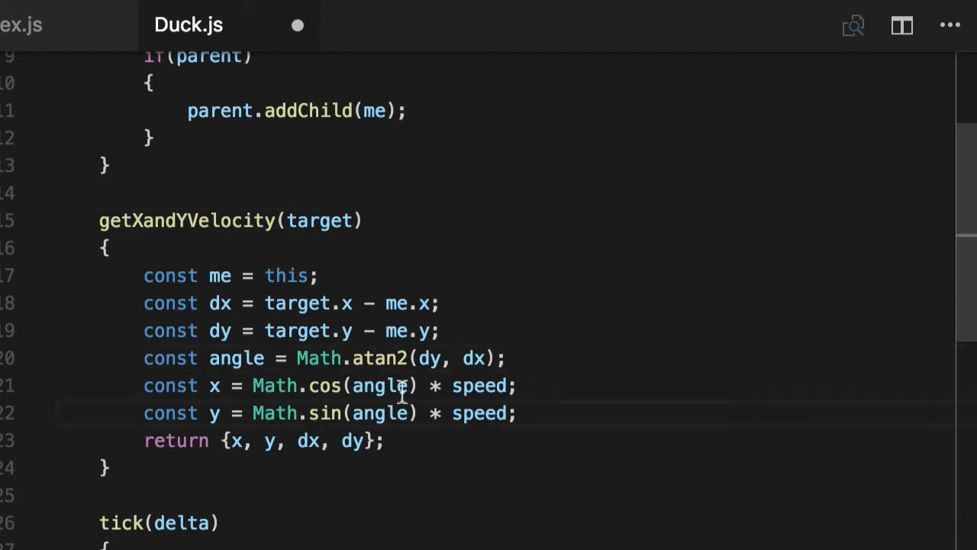
left_click(454, 386)
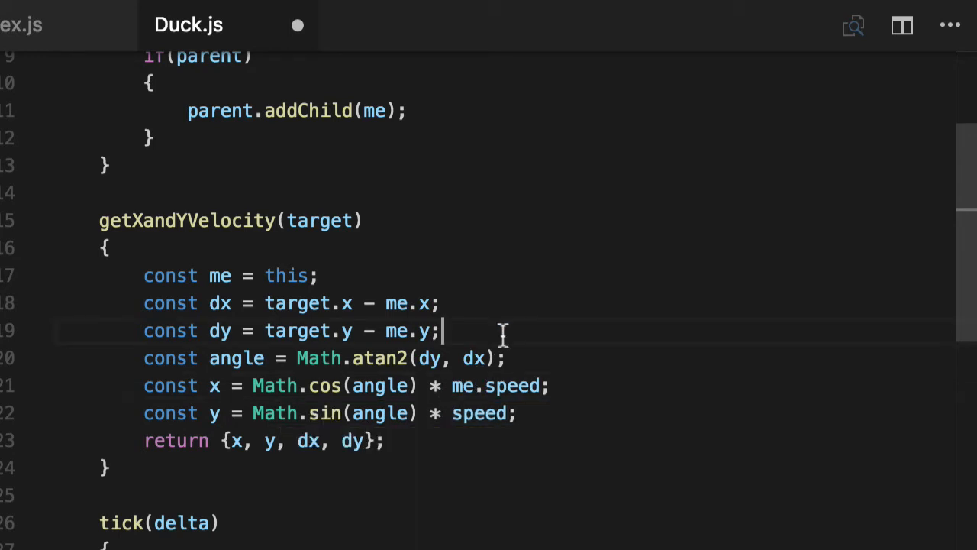
type("me.target)")
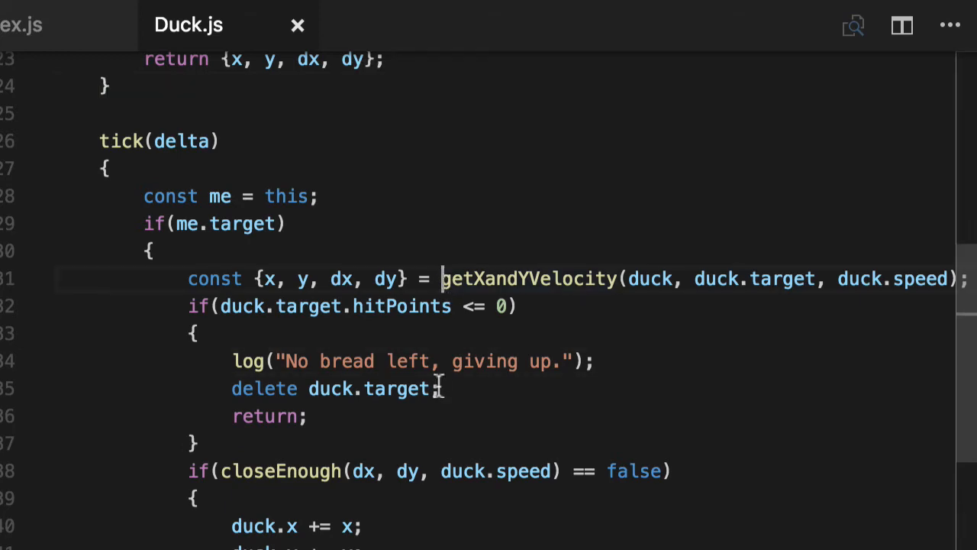
- Call me.getXandYVelocity(me.target) in tick and use me.target in the bread check
type("me.")
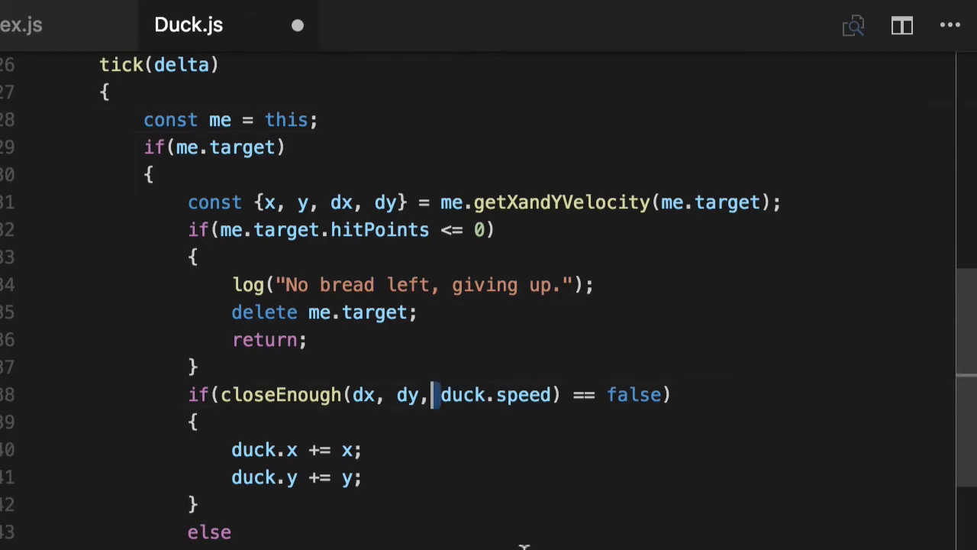
double_click(281, 395)
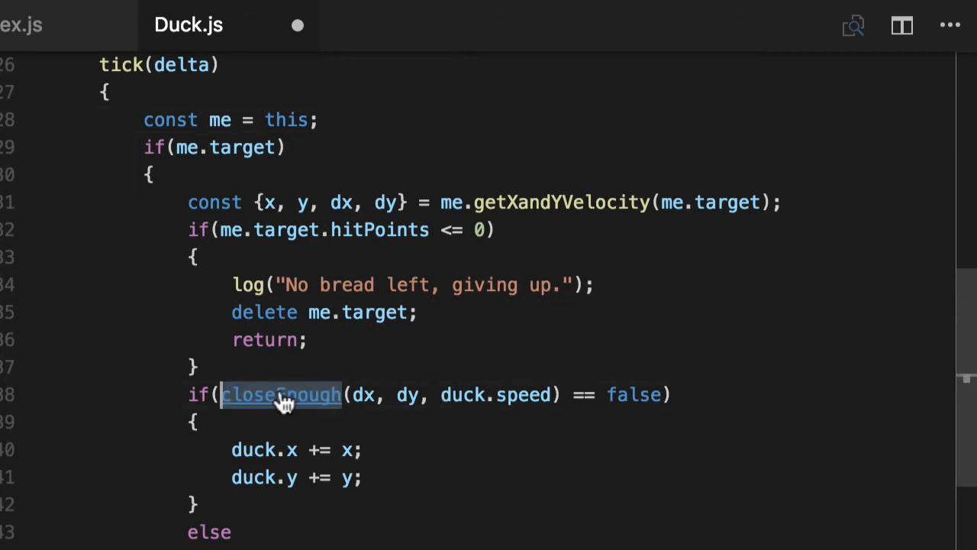
- Move closeEnough(dx, dy) into Duck, comparing against me.speed, and save
left_click(281, 395)
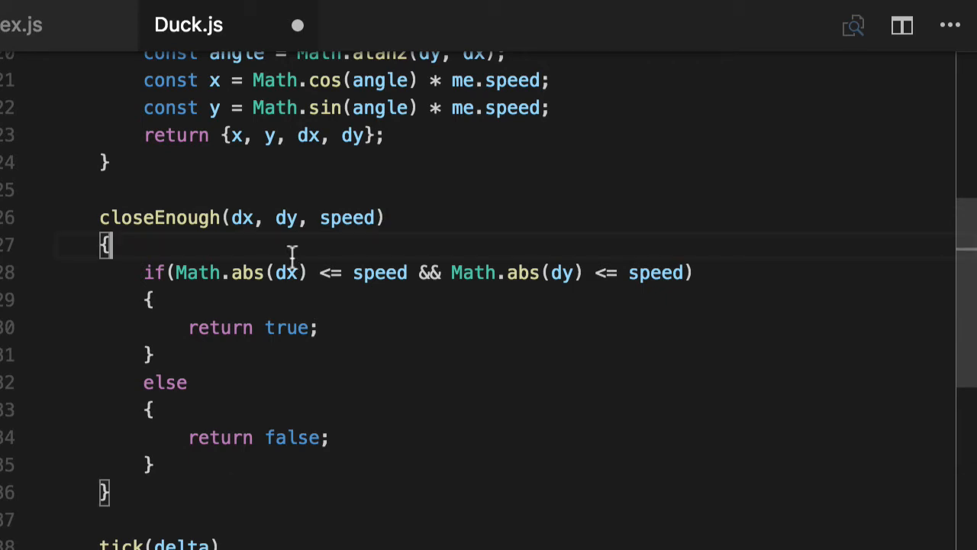
type("const me = this;")
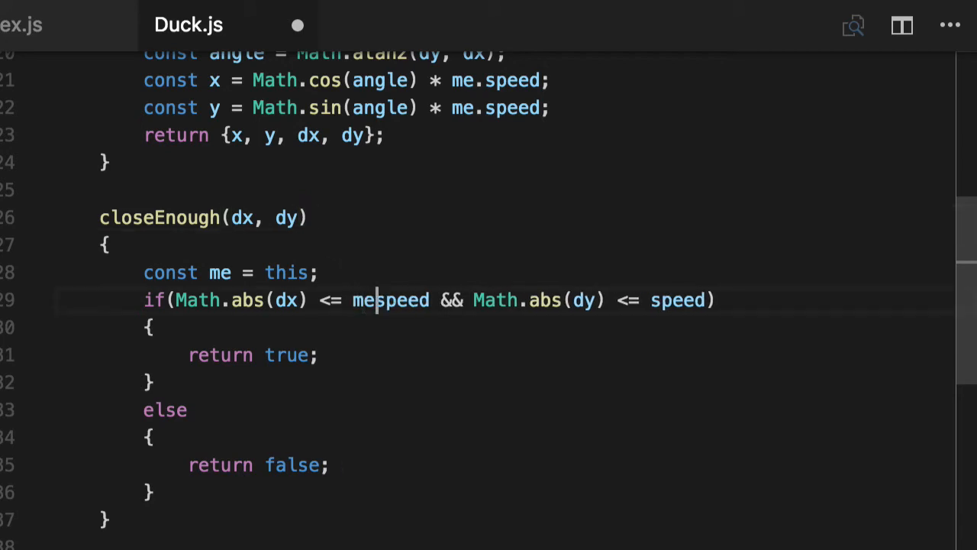
type(".")
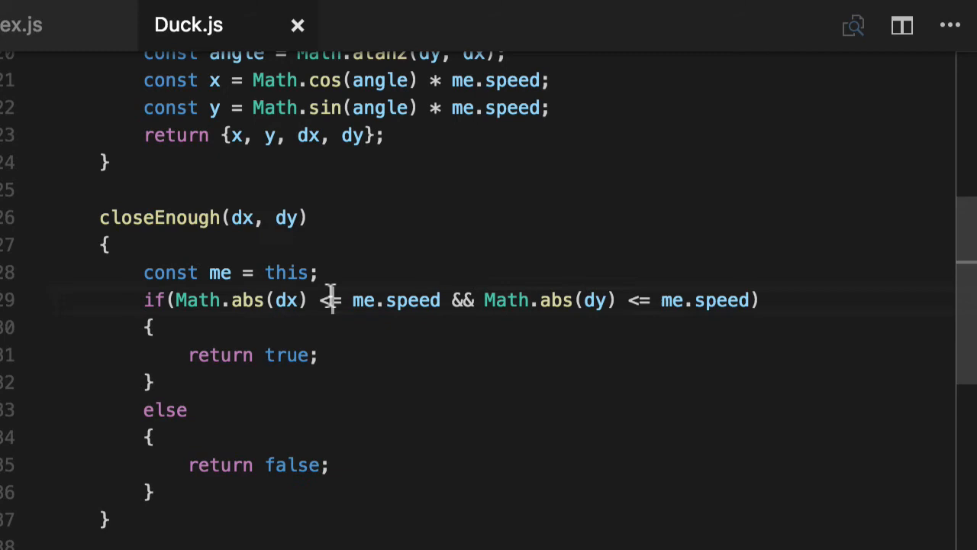
double_click(266, 217)
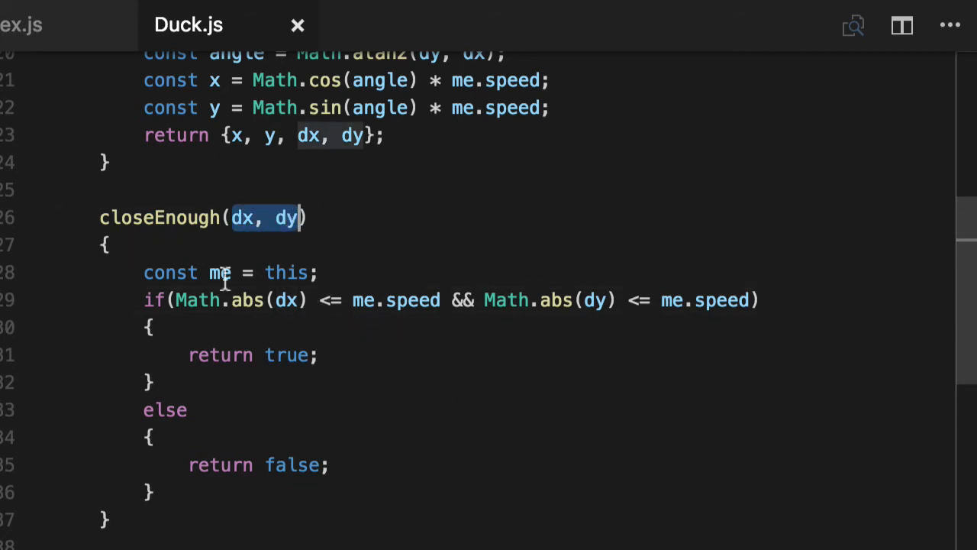
- Replace duck with me in tick's x and y update lines
scroll("down", 3)
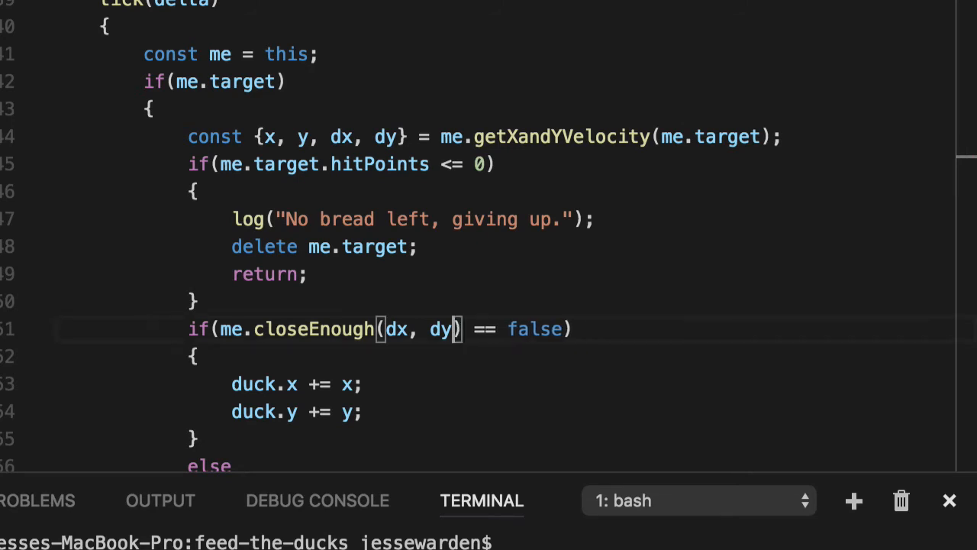
double_click(254, 384)
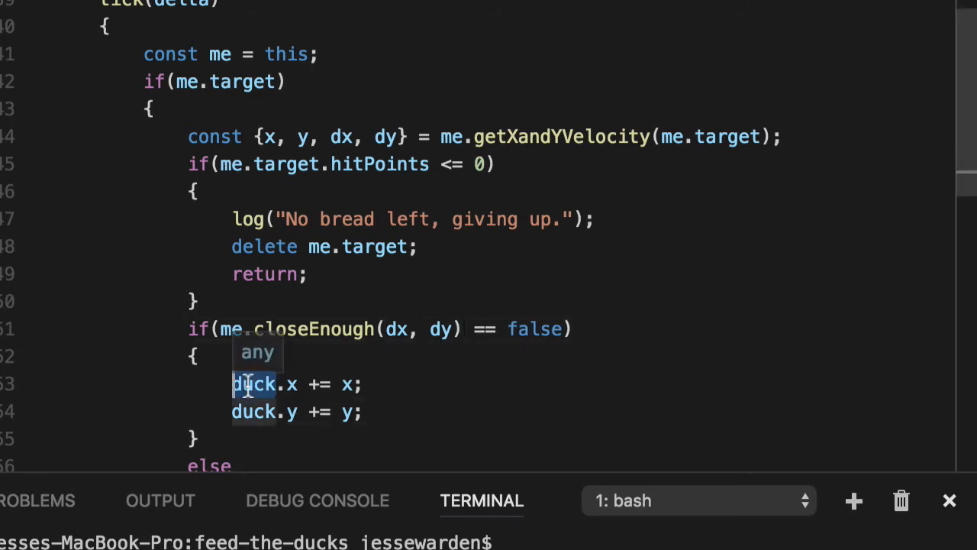
type("me")
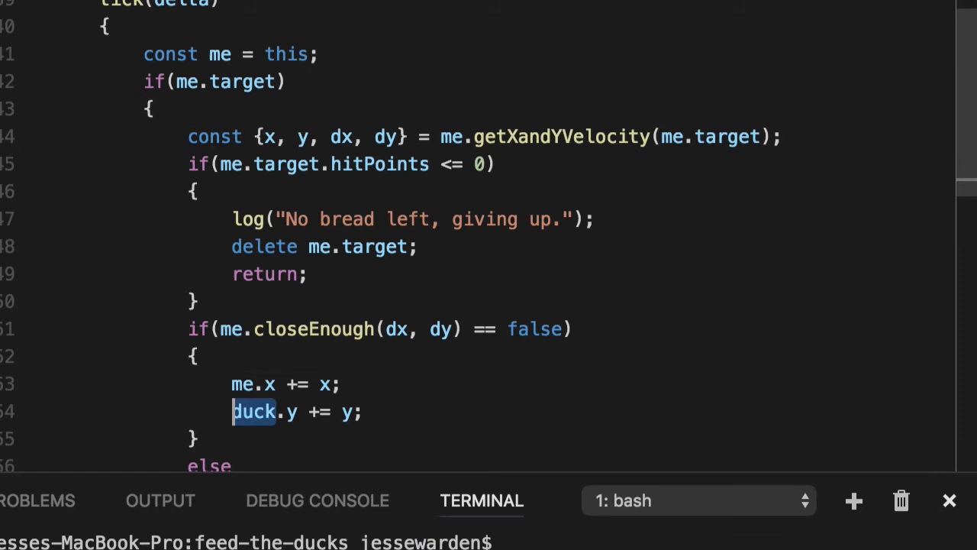
scroll("down", 3)
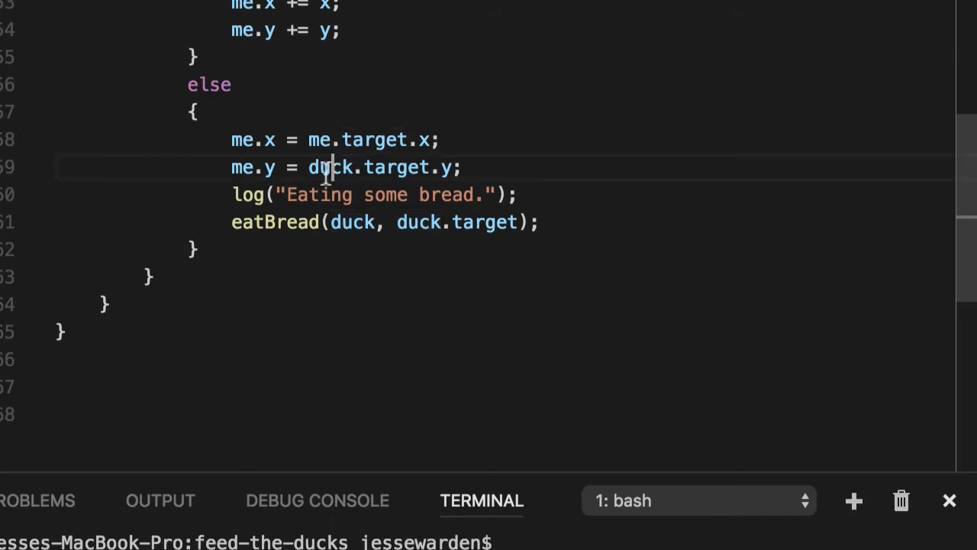
type("me")
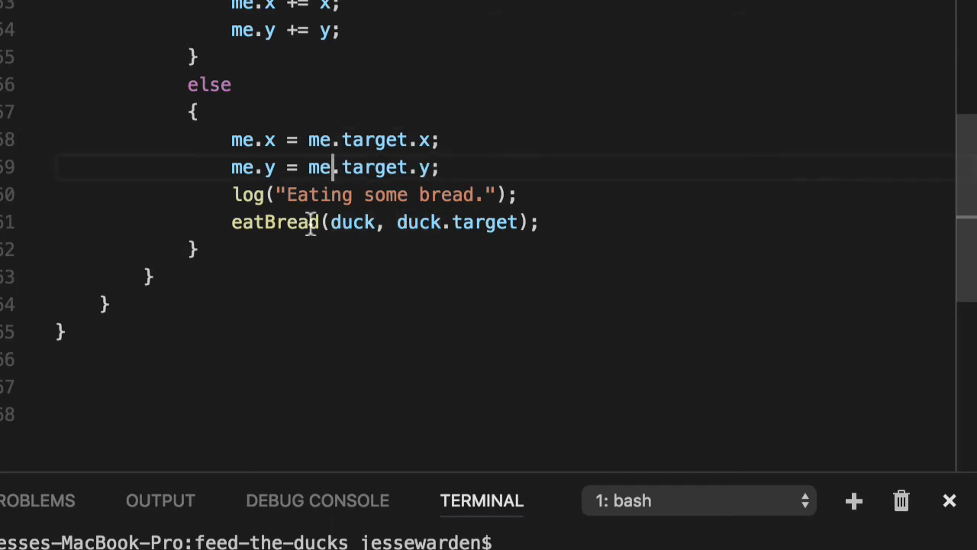
scroll("up", 3)
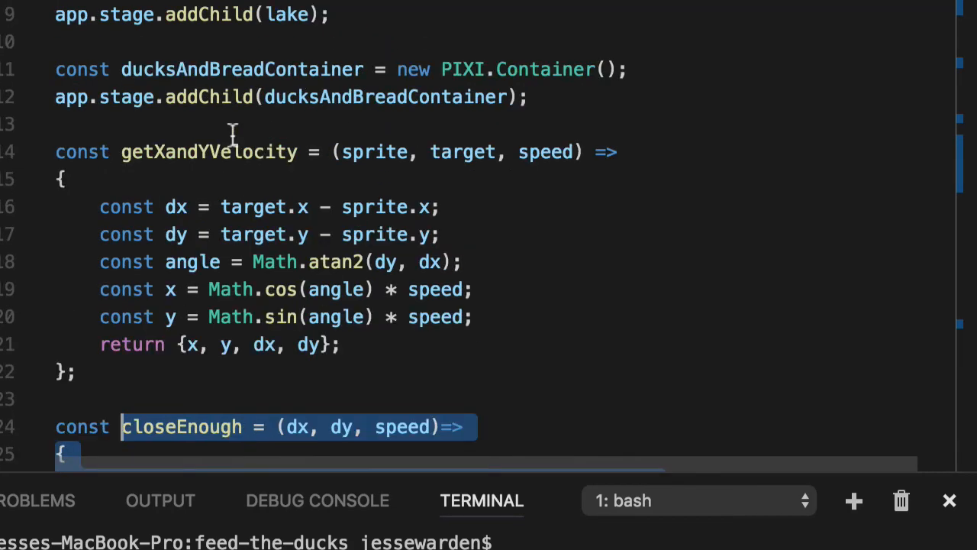
- Review the eatBread method and prefix its call in tick with me
scroll("down", 3)
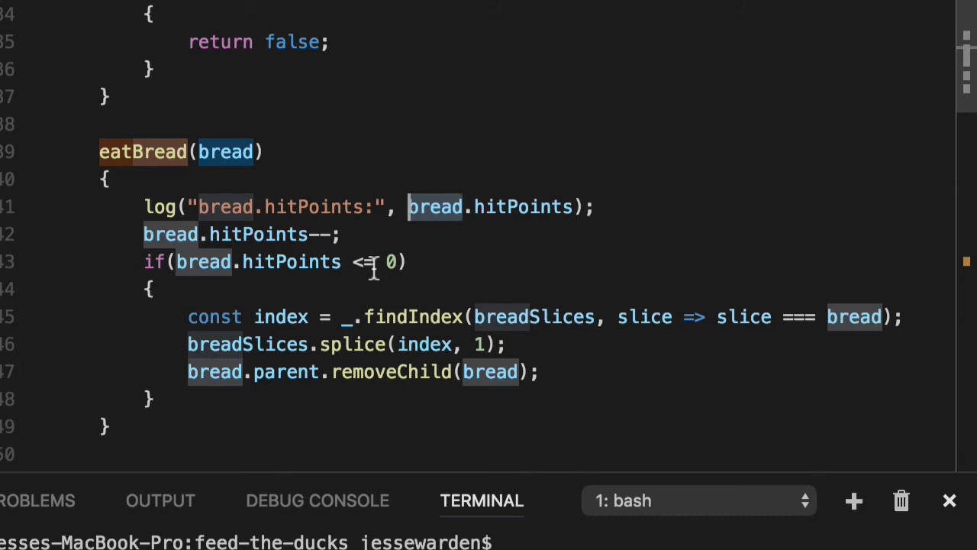
mouse_move(578, 402)
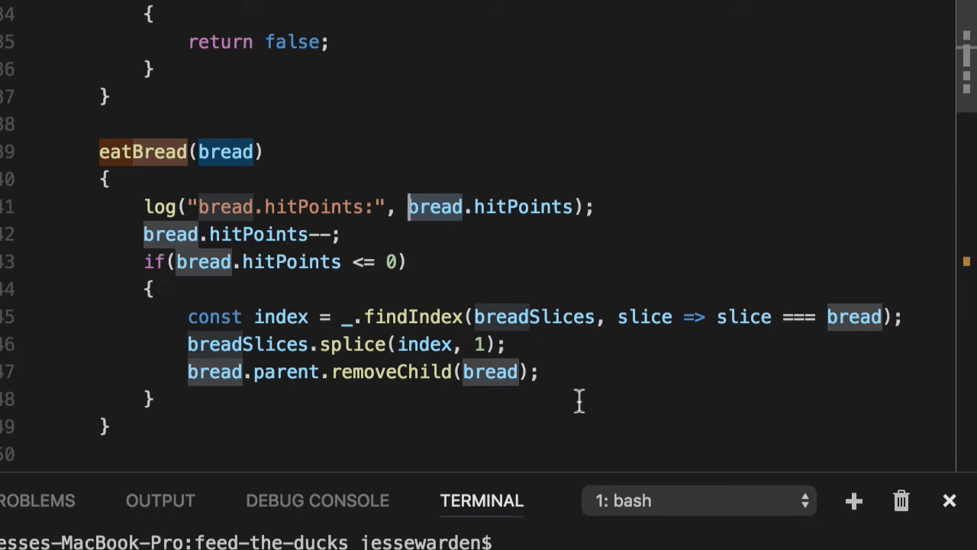
left_click(538, 372)
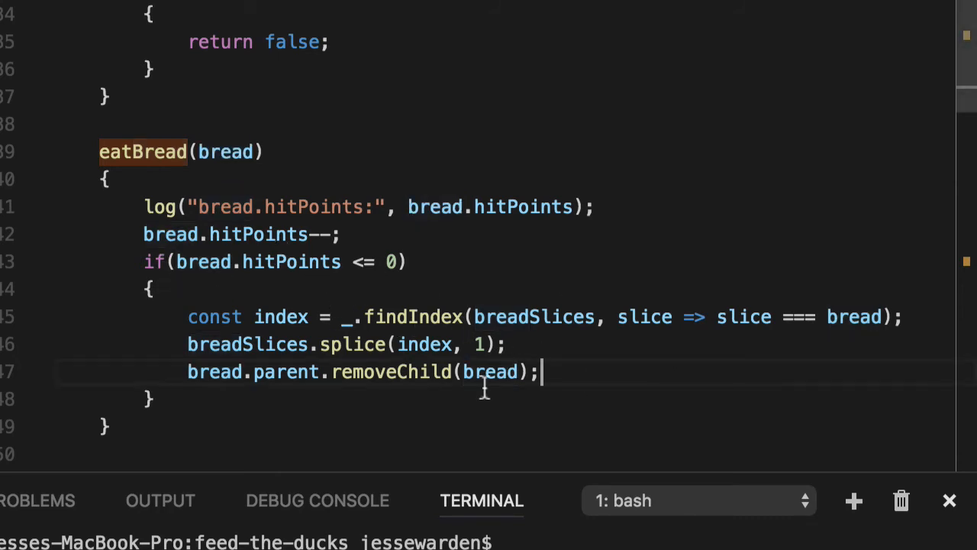
double_click(226, 151)
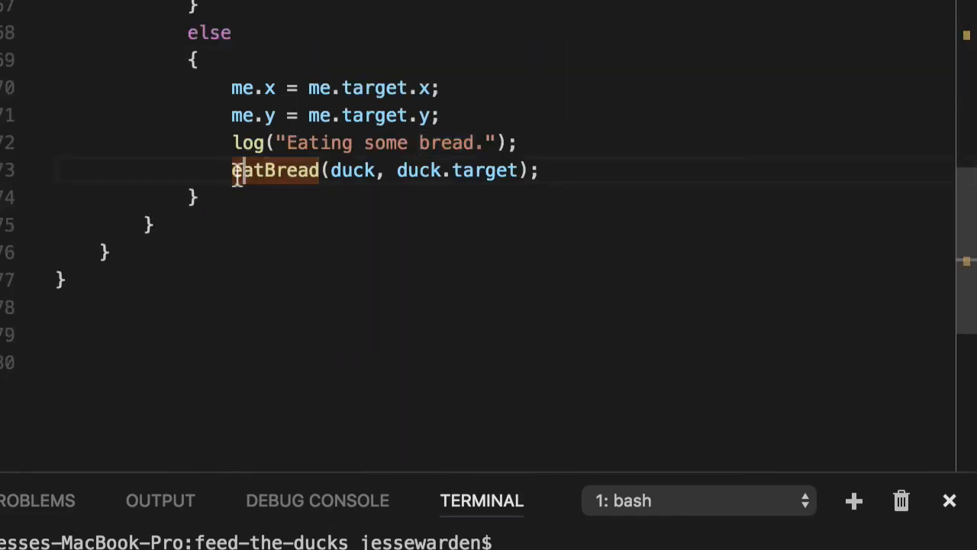
type("me.")
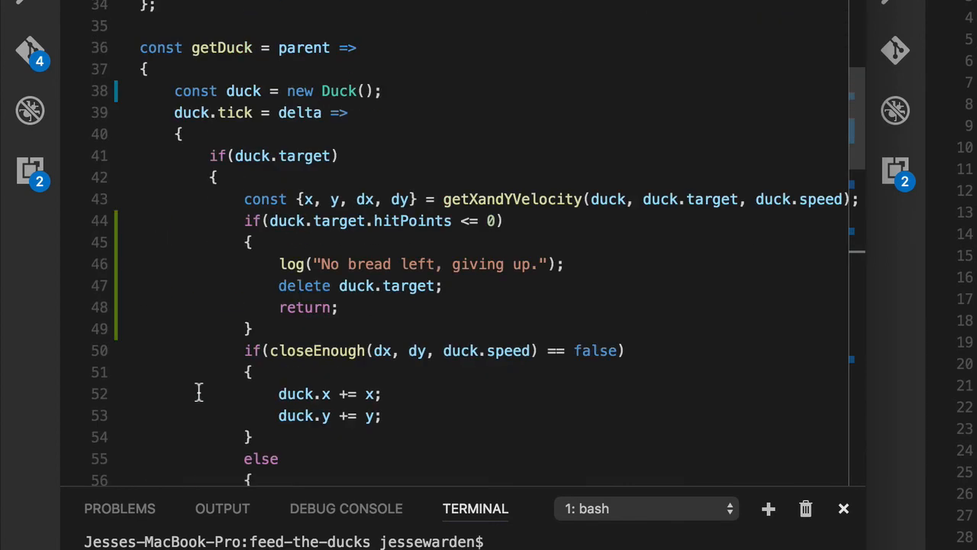
- Replace getDuck's body with new Duck(parent);, fixing the mistyped getDuck call
scroll("down", 3)
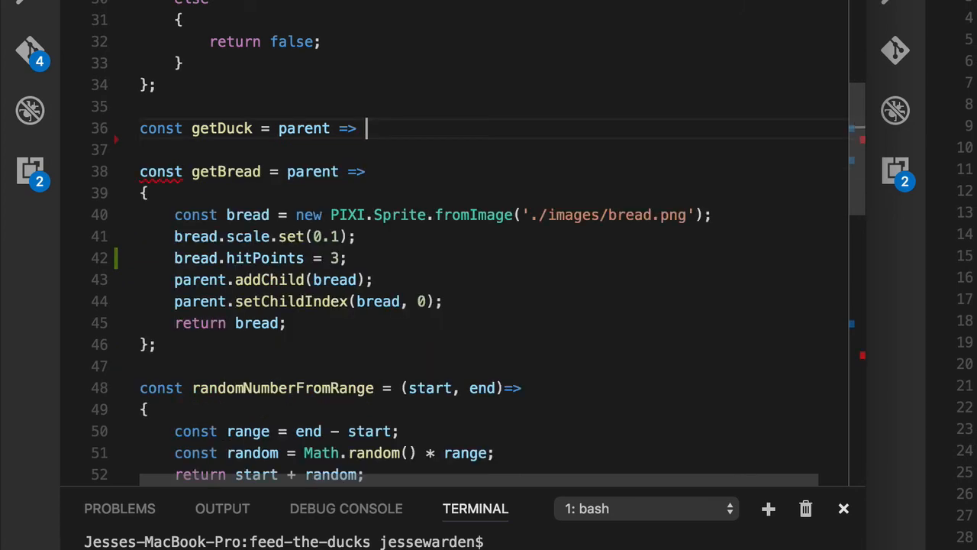
type("new getDuck()")
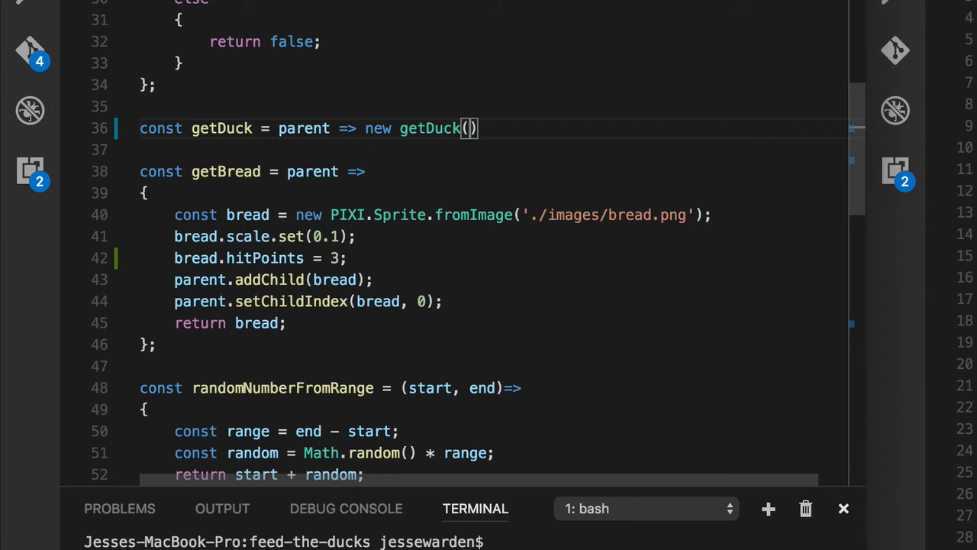
key("Backspace")
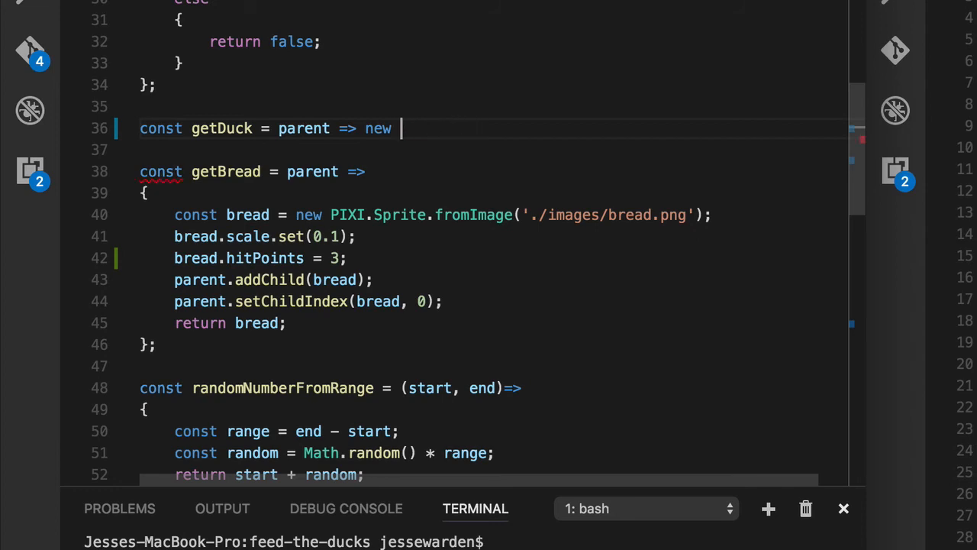
type("Duck")
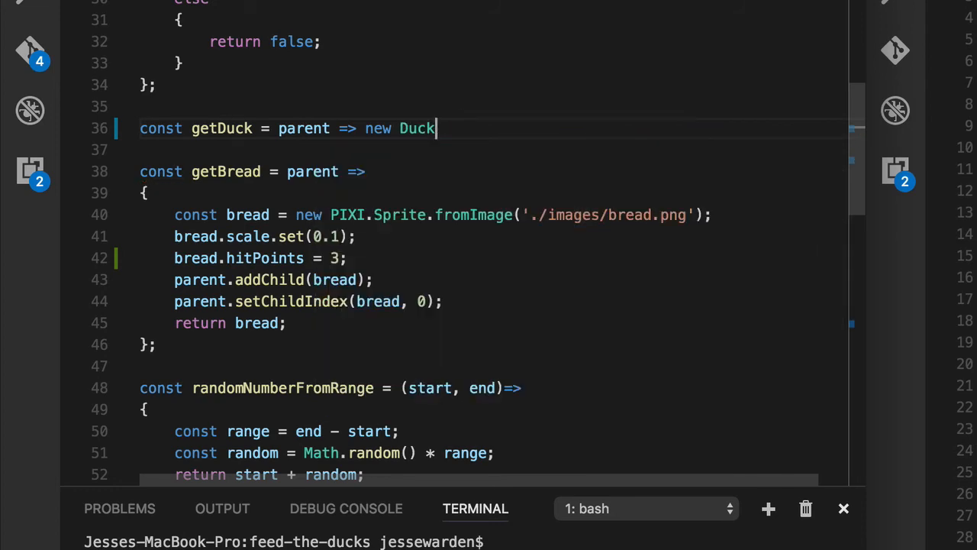
type("(parent)")
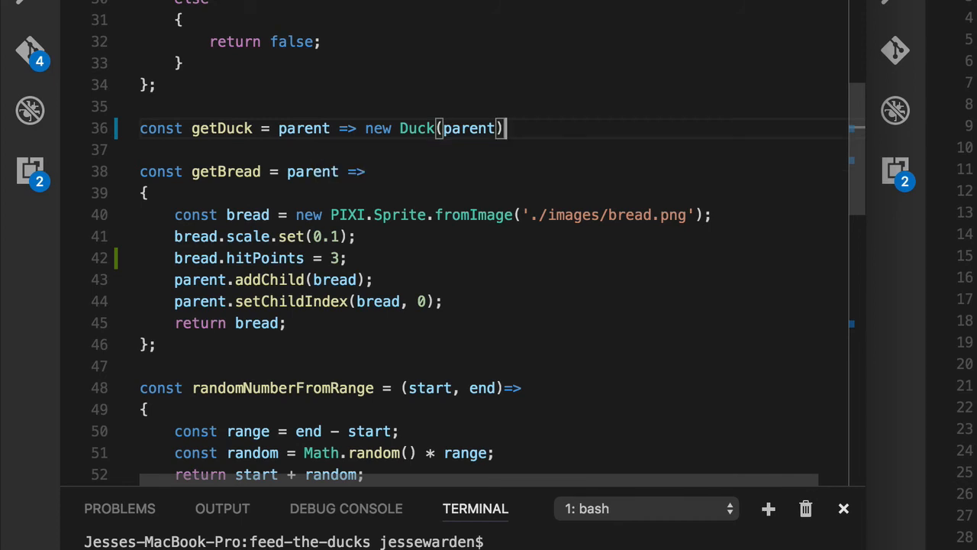
type(";")
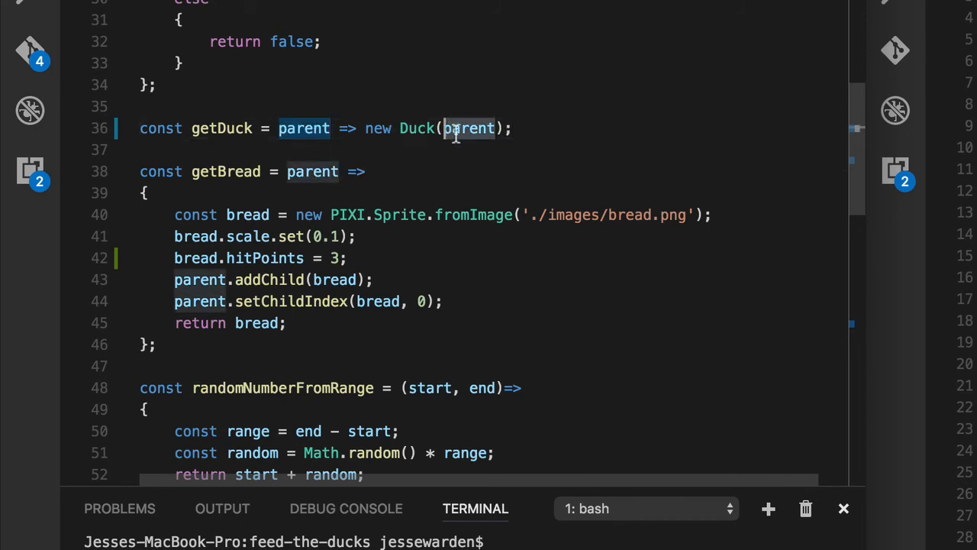
mouse_move(469, 129)
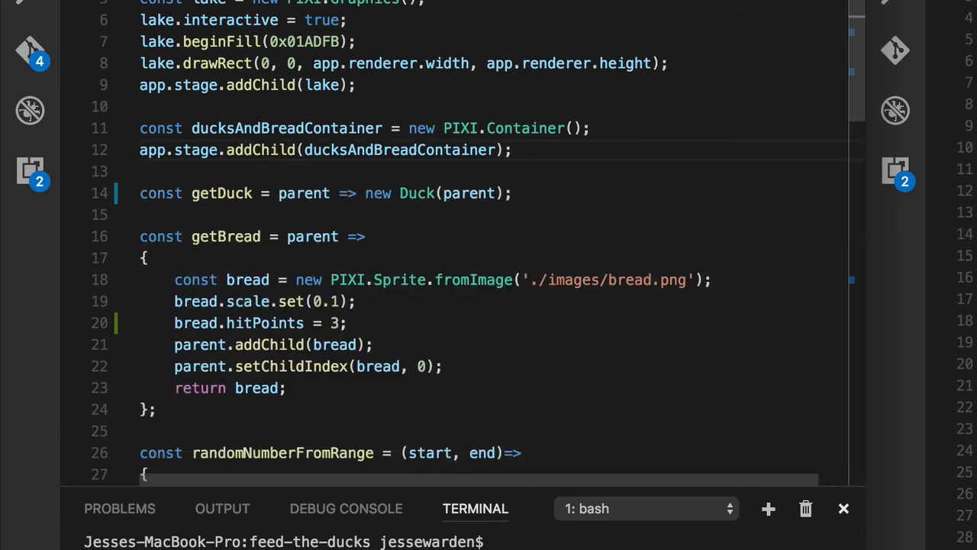
scroll("down", 3)
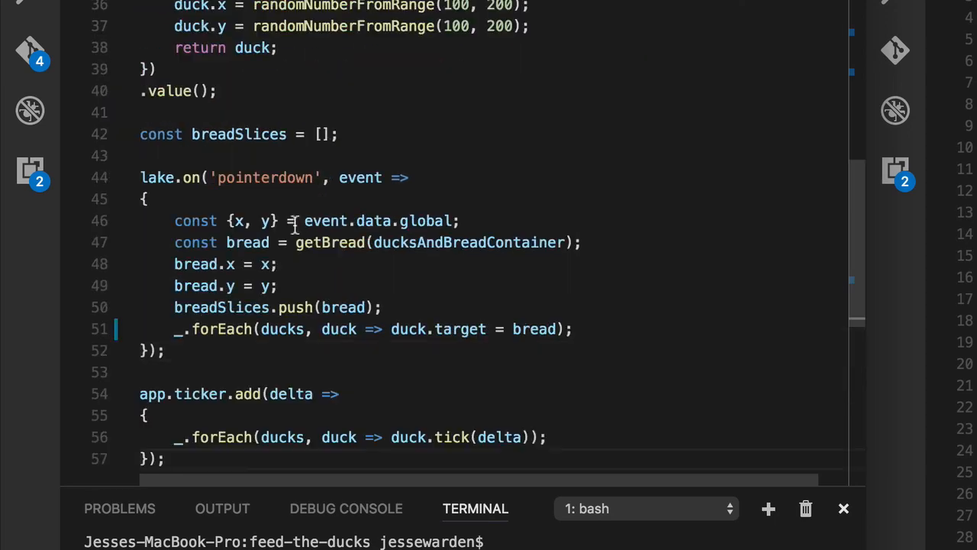
scroll("down", 3)
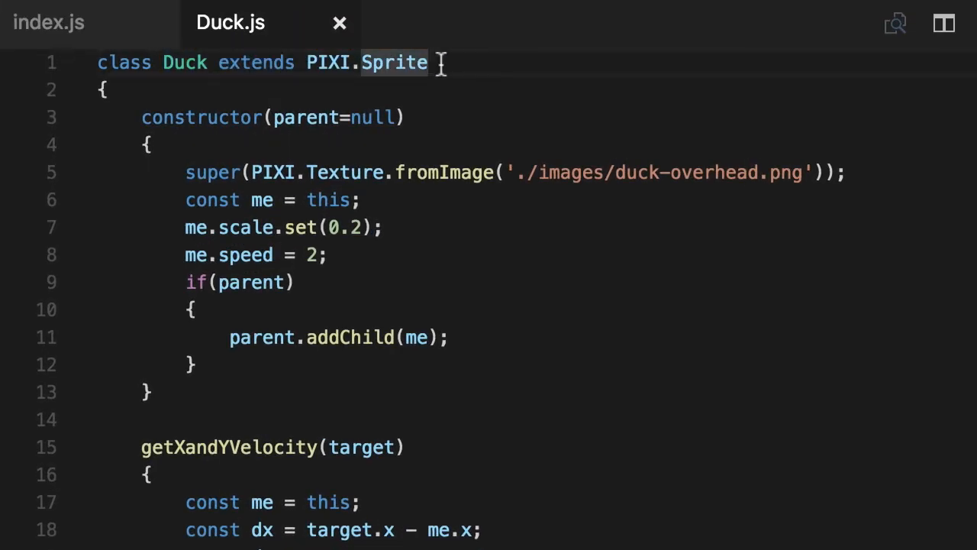
- Scroll through Duck.js, highlight the target parameter's uses, then return to index.js
scroll("down", 3)
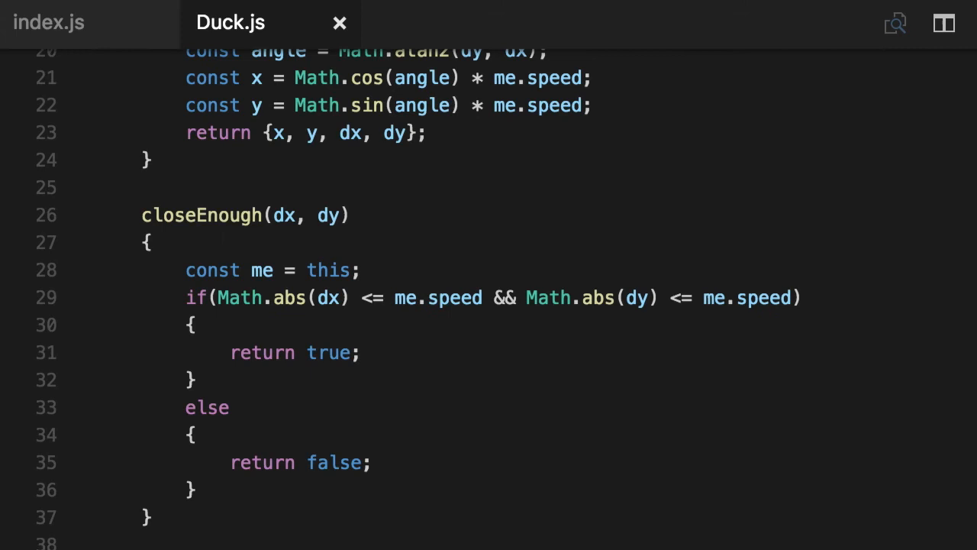
scroll("down", 3)
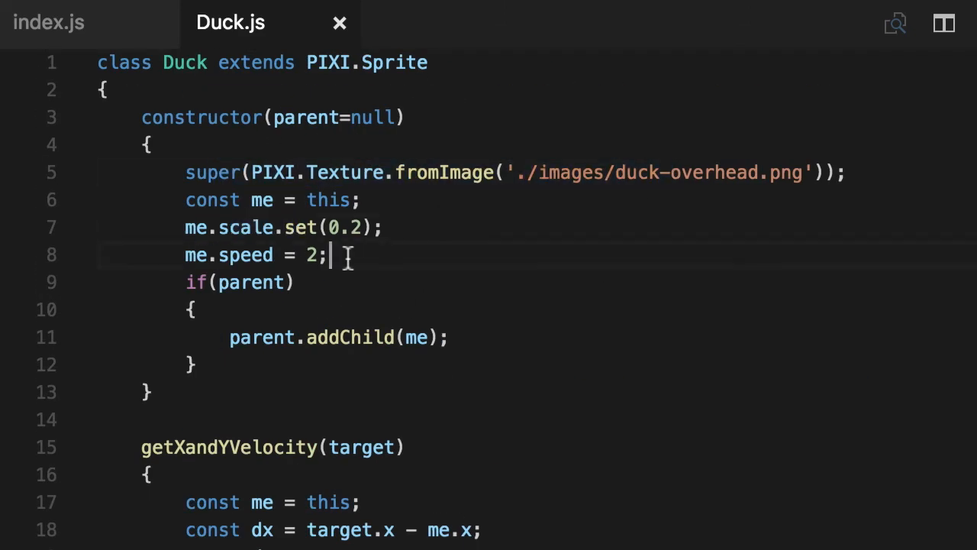
scroll("down", 3)
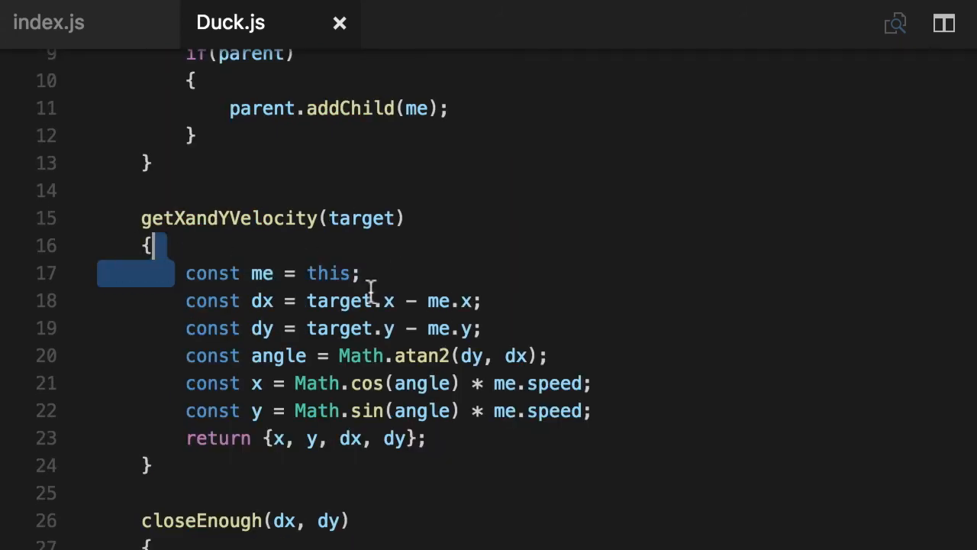
double_click(362, 217)
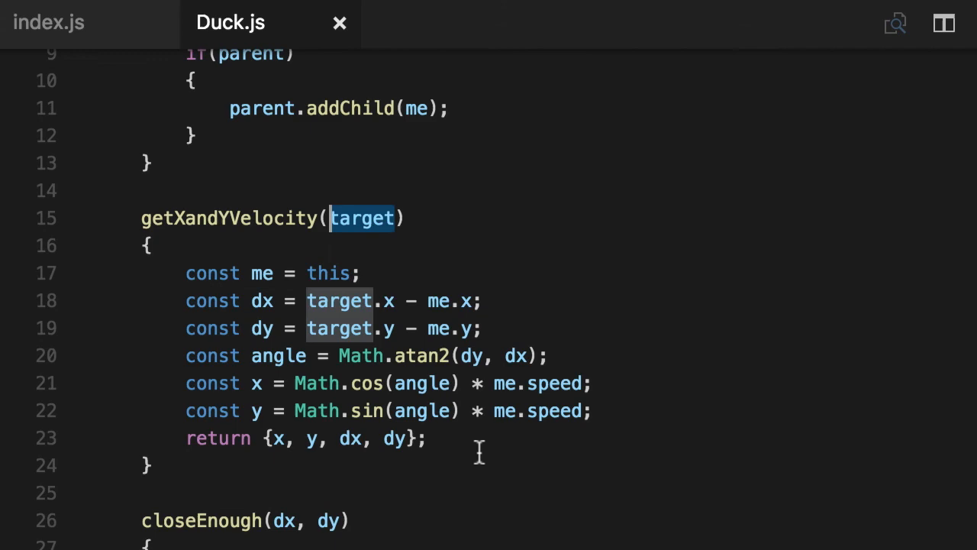
scroll("down", 3)
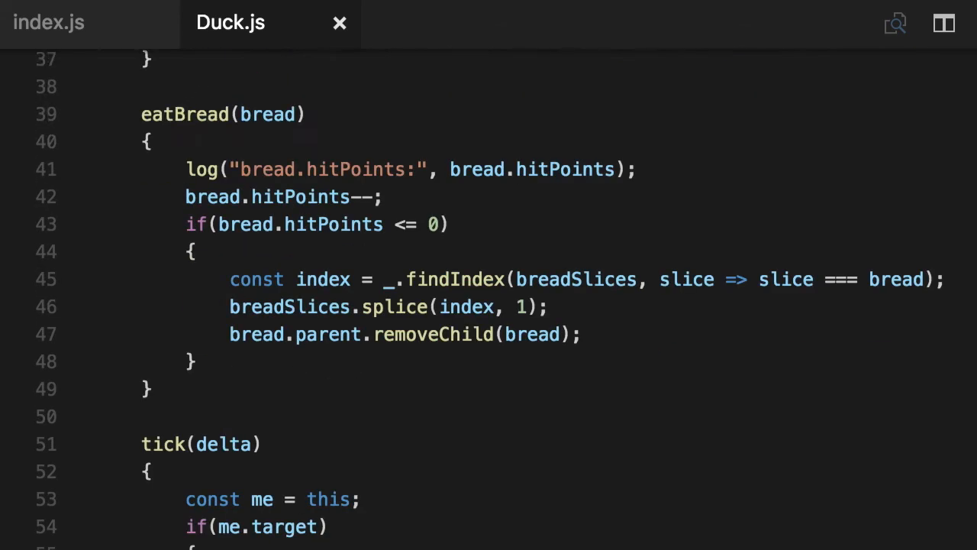
scroll("down", 3)
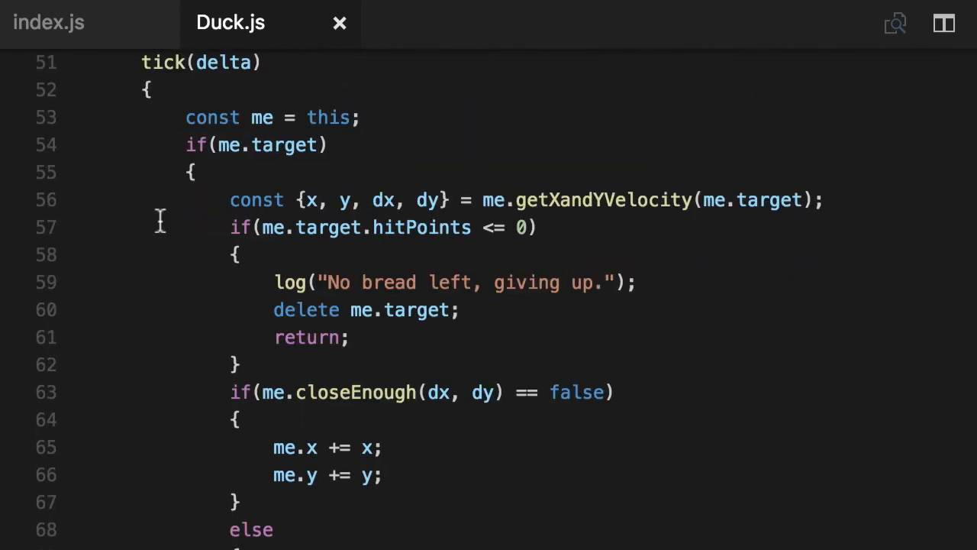
left_click(49, 22)
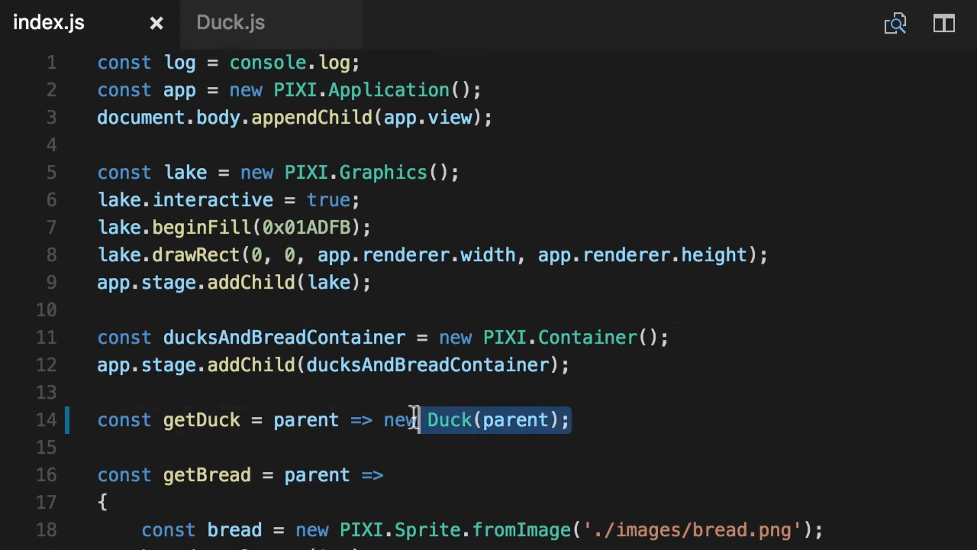